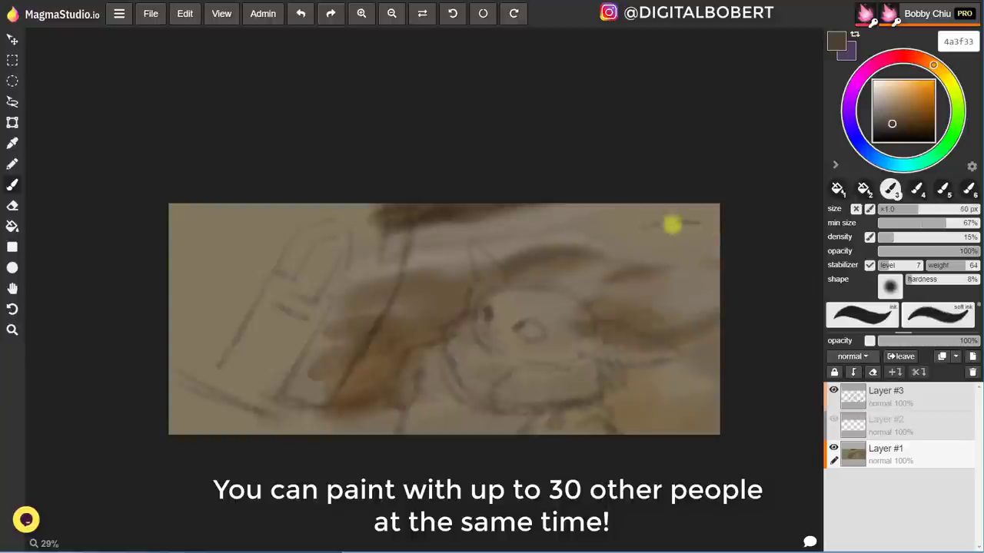
Step: Paint the Mandalorian's dark helmet shape over the left side of the sketch
left_click_drag(673, 225, 726, 229)
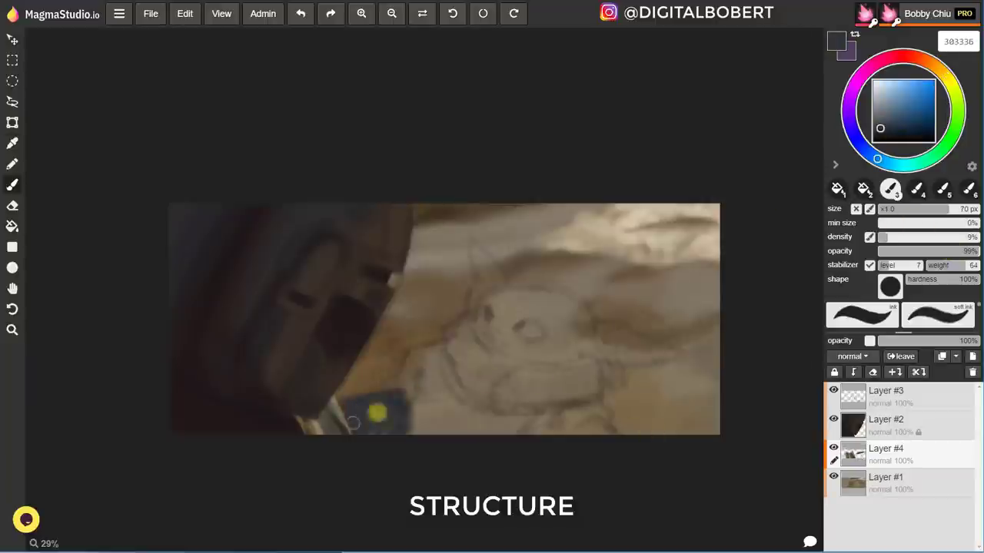
Step: Pick colours from the colour wheel for Grogu's green head, pink ears and grey robe
left_click(884, 116)
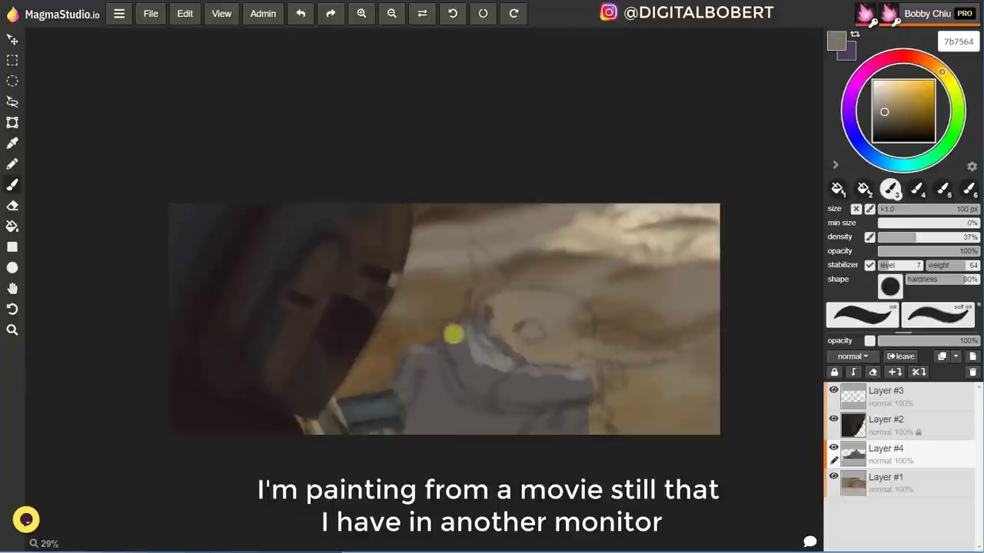
left_click(898, 122)
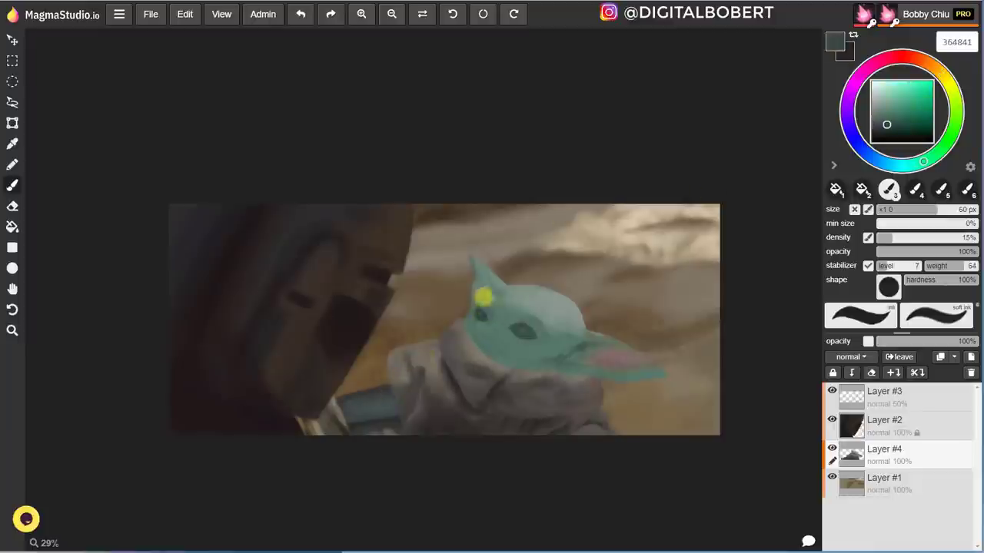
Step: Soften the shading across Grogu's face, eyes and ears with a 35 px brush
left_click_drag(485, 296, 627, 339)
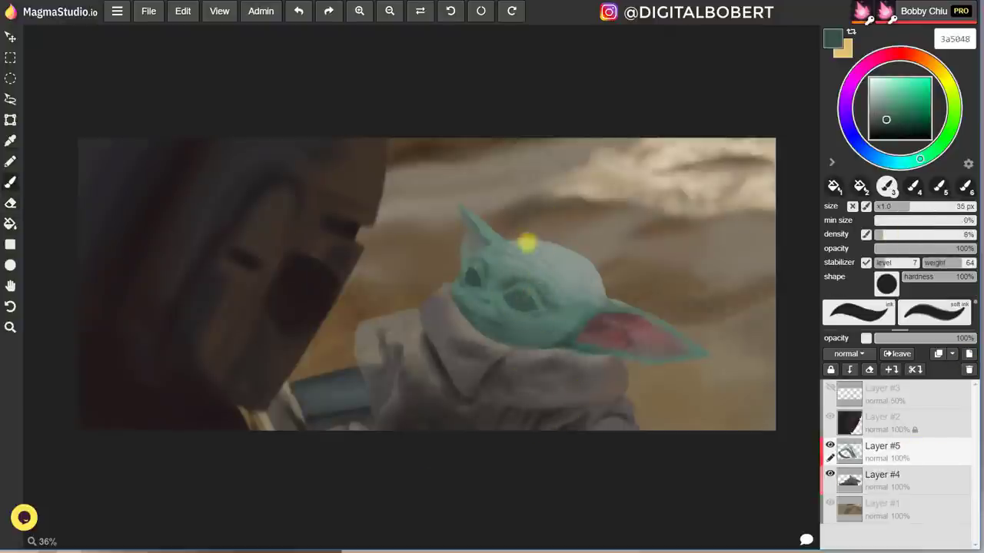
Step: Paint detailed shading and skin texture around Grogu's eyes, mouth and ears
left_click(899, 128)
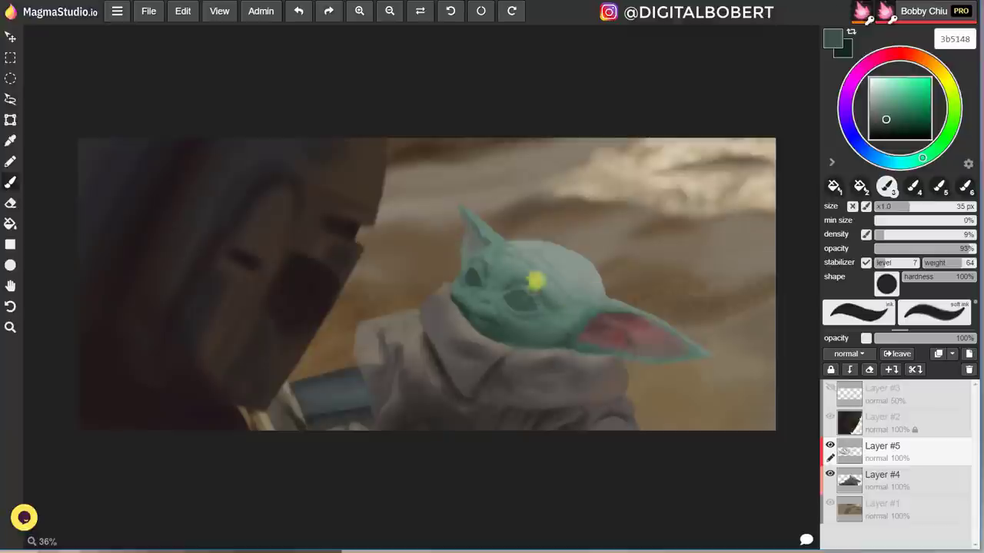
left_click_drag(535, 281, 486, 277)
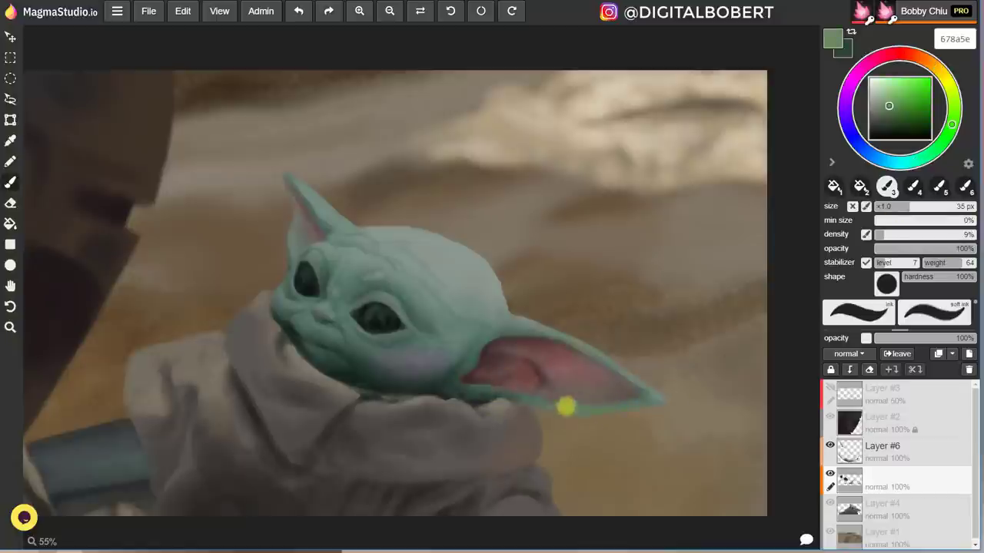
left_click(875, 109)
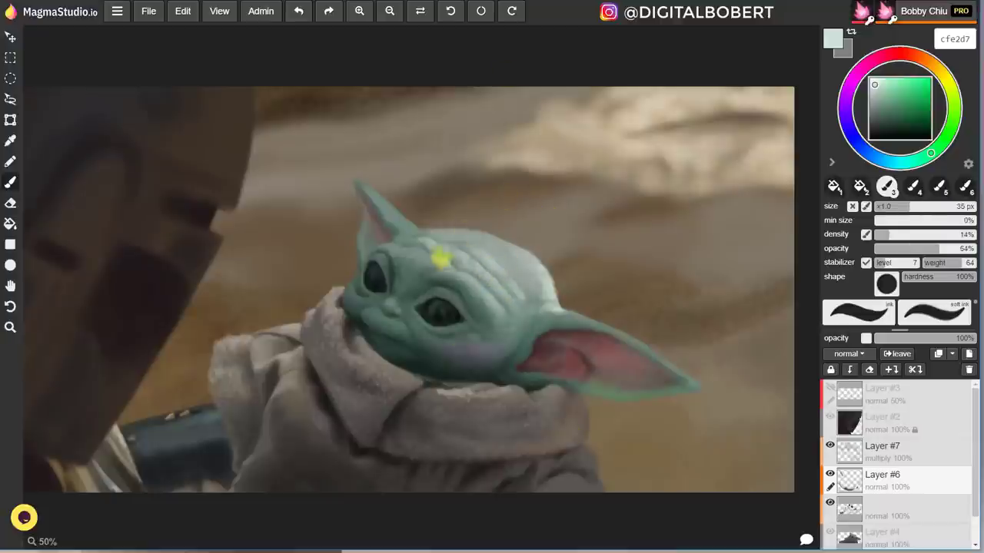
Step: Add fuzzy texture to Grogu's forehead and a warm yellow highlight along the helmet visor
left_click_drag(442, 257, 477, 242)
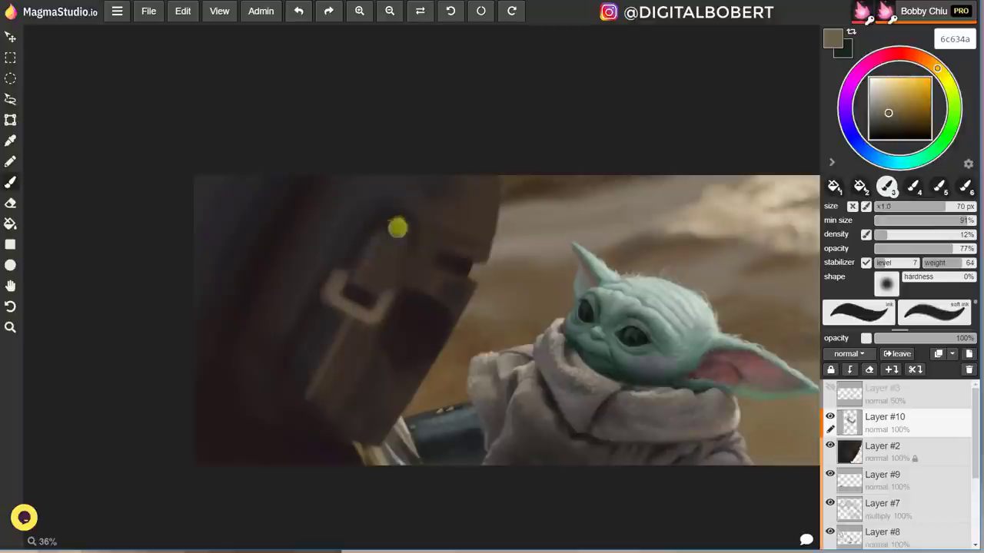
left_click_drag(398, 229, 428, 300)
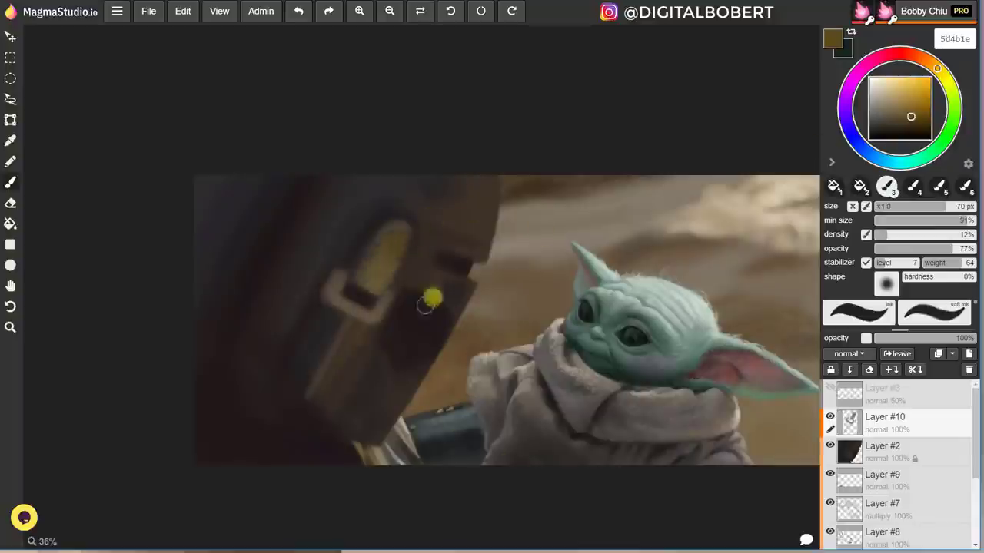
left_click_drag(426, 304, 461, 246)
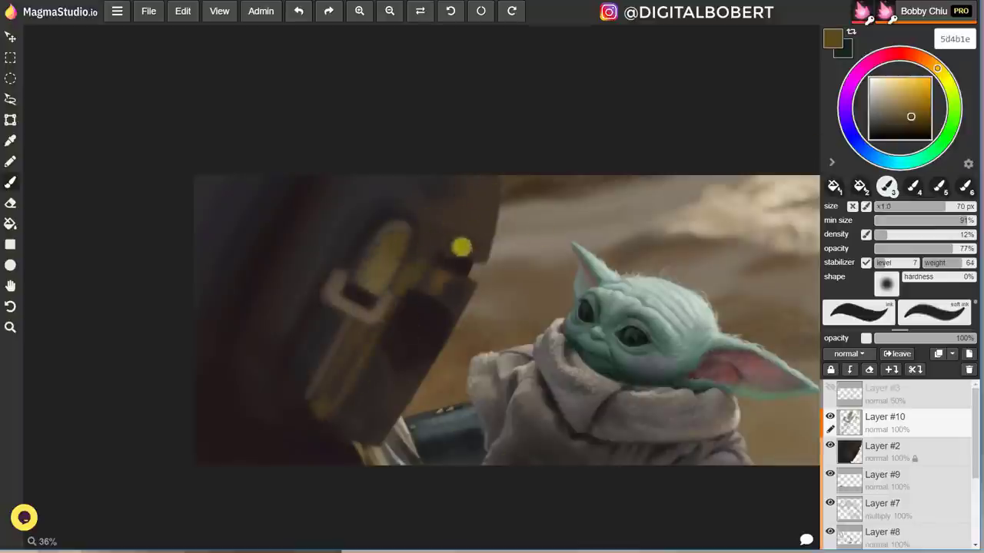